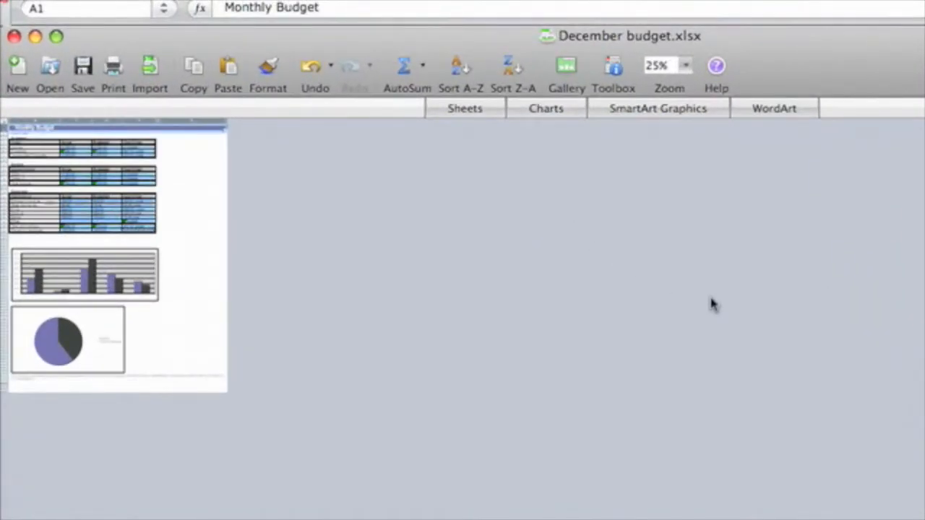
pyautogui.moveTo(176, 272)
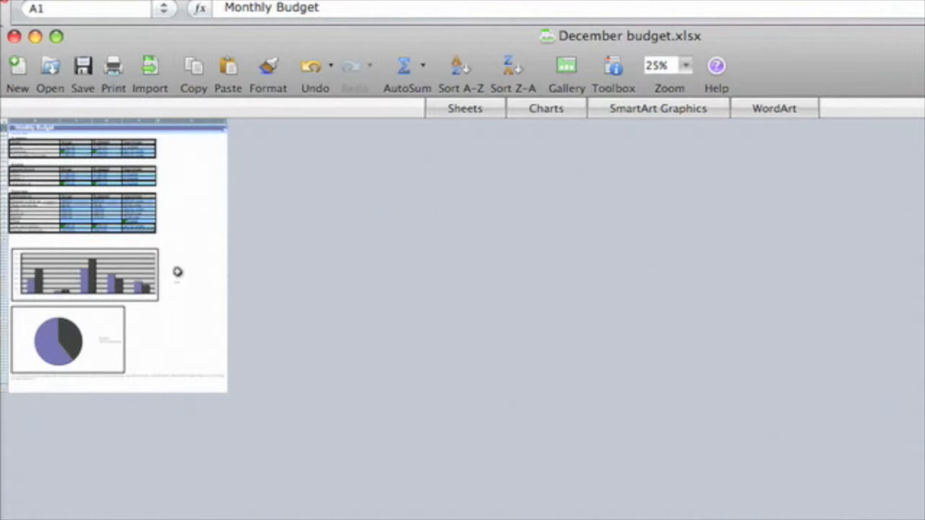
pyautogui.moveTo(202, 211)
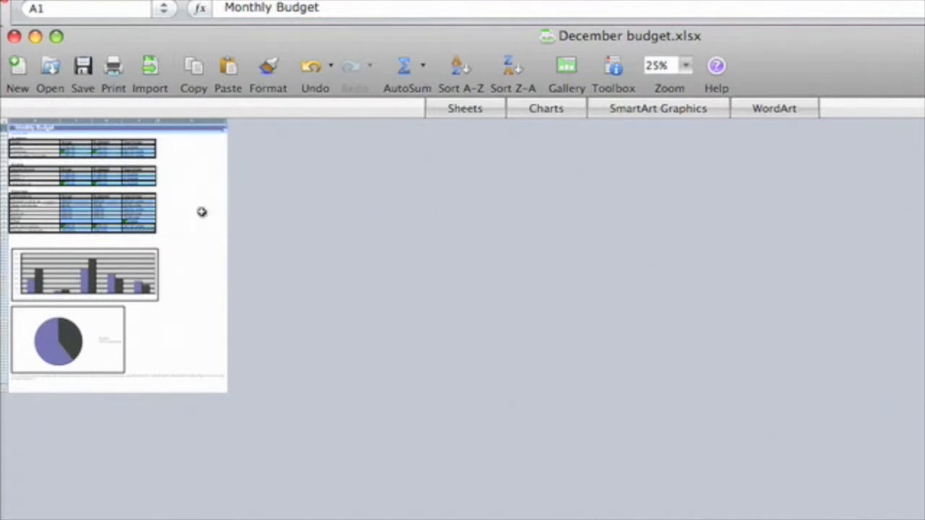
# Zoom the December budget sheet to 100% from the toolbar zoom menu, then back to 25%
pyautogui.click(685, 65)
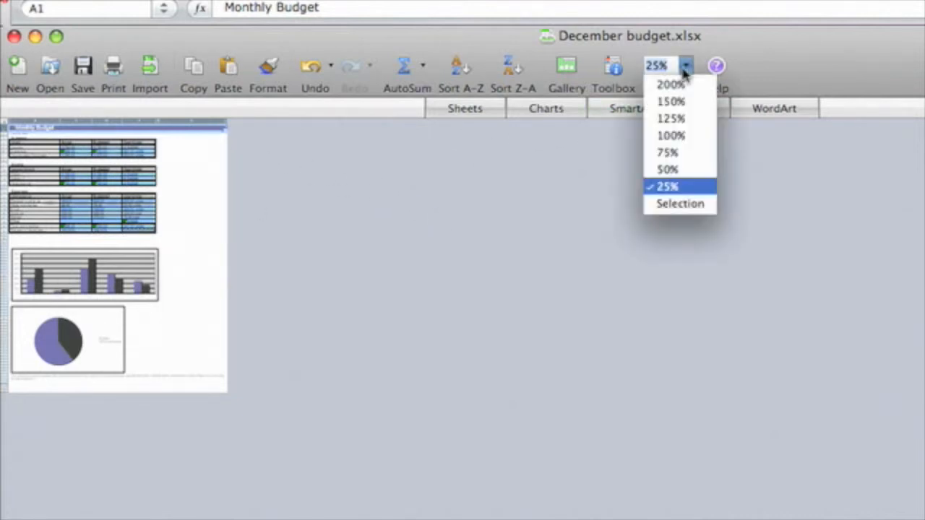
pyautogui.click(670, 136)
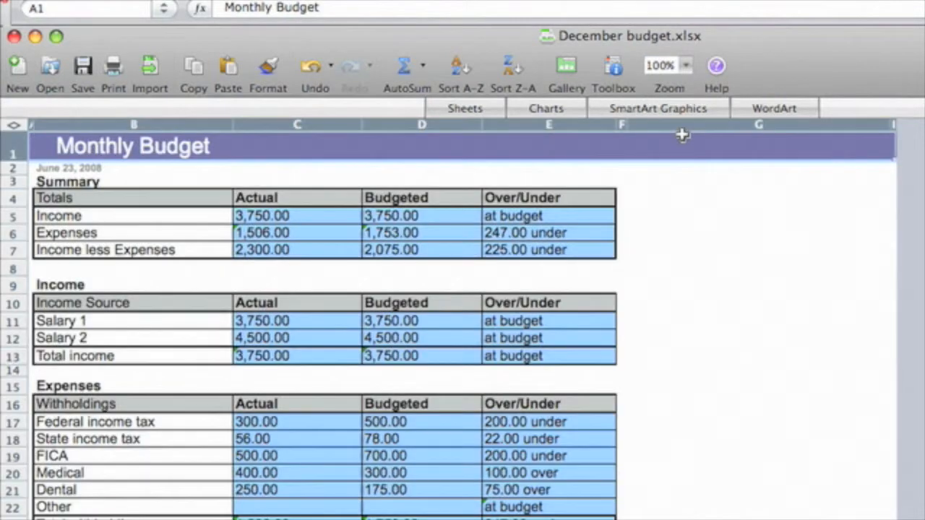
pyautogui.click(685, 65)
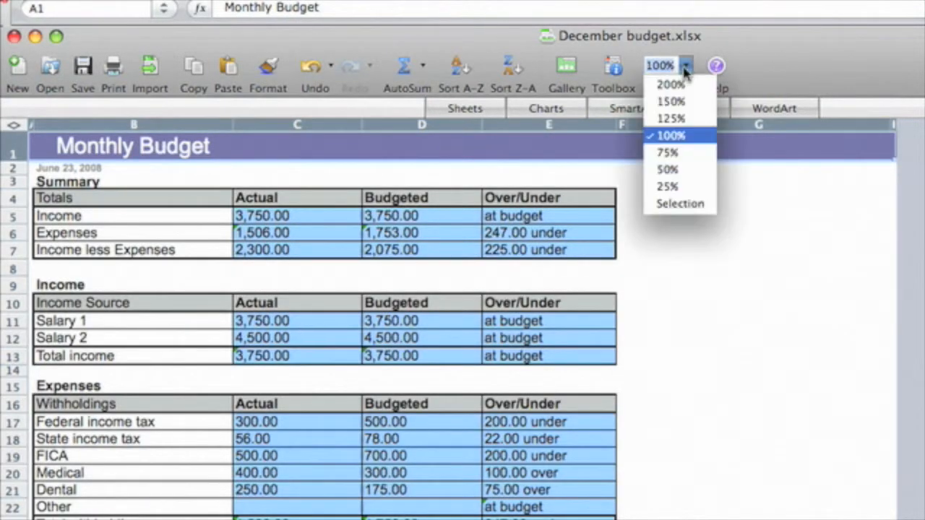
pyautogui.click(666, 185)
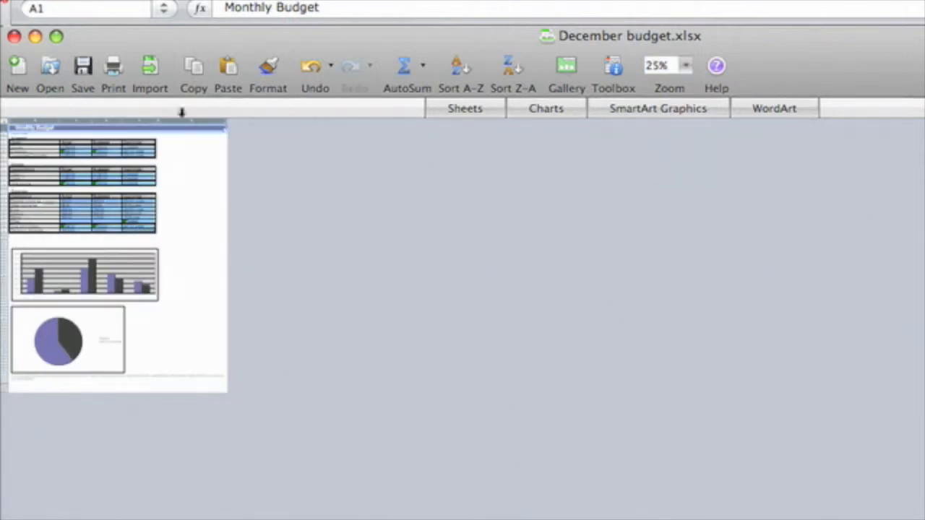
# Reach System Preferences from the Apple menu and go to Keyboard & Mouse settings
pyautogui.click(14, 3)
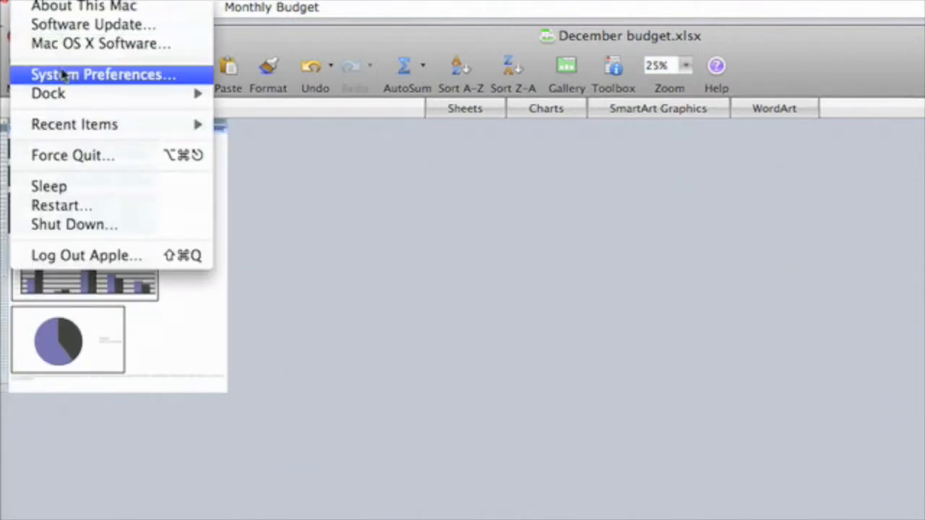
pyautogui.click(101, 75)
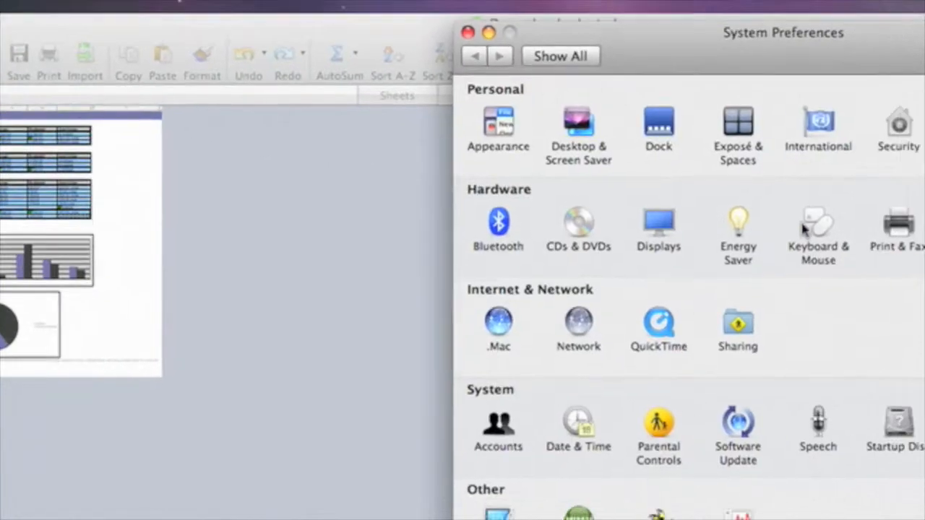
pyautogui.click(818, 224)
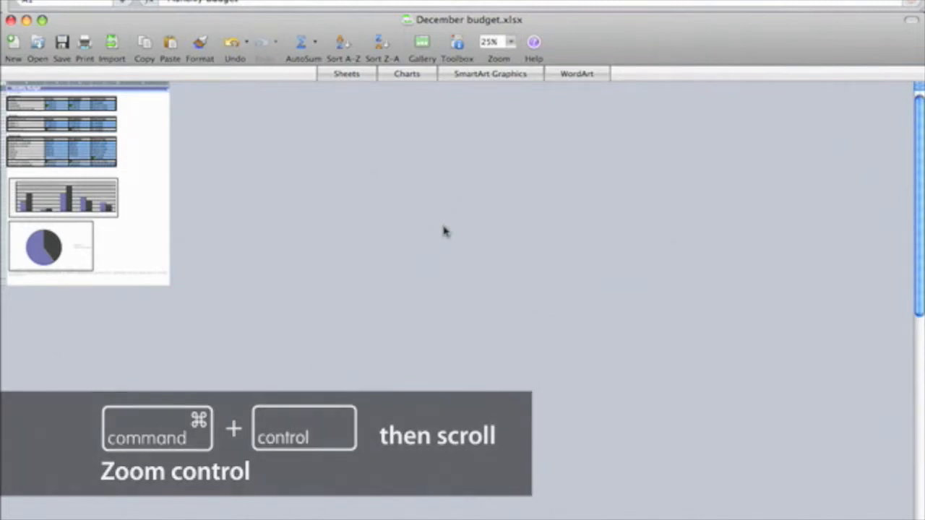
# Zoom in on the worksheet with the Command+Control scroll gesture
pyautogui.scroll(-3)
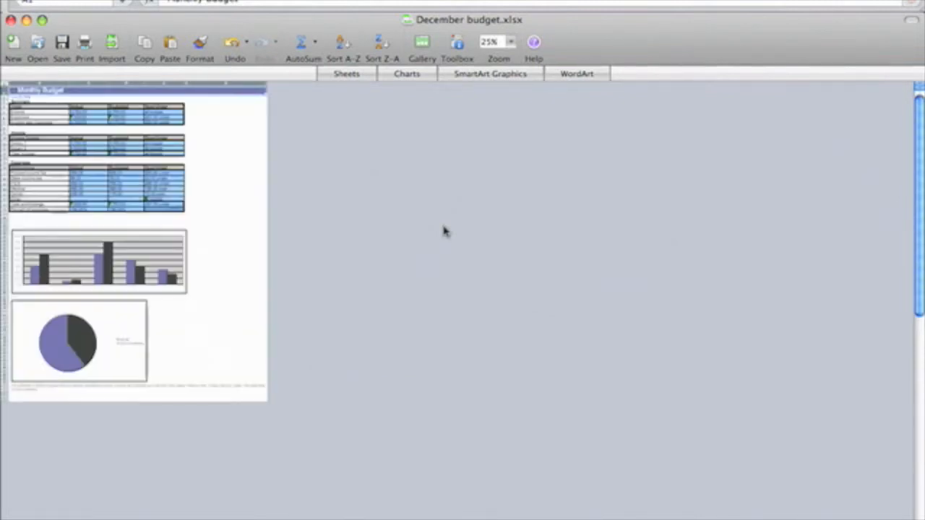